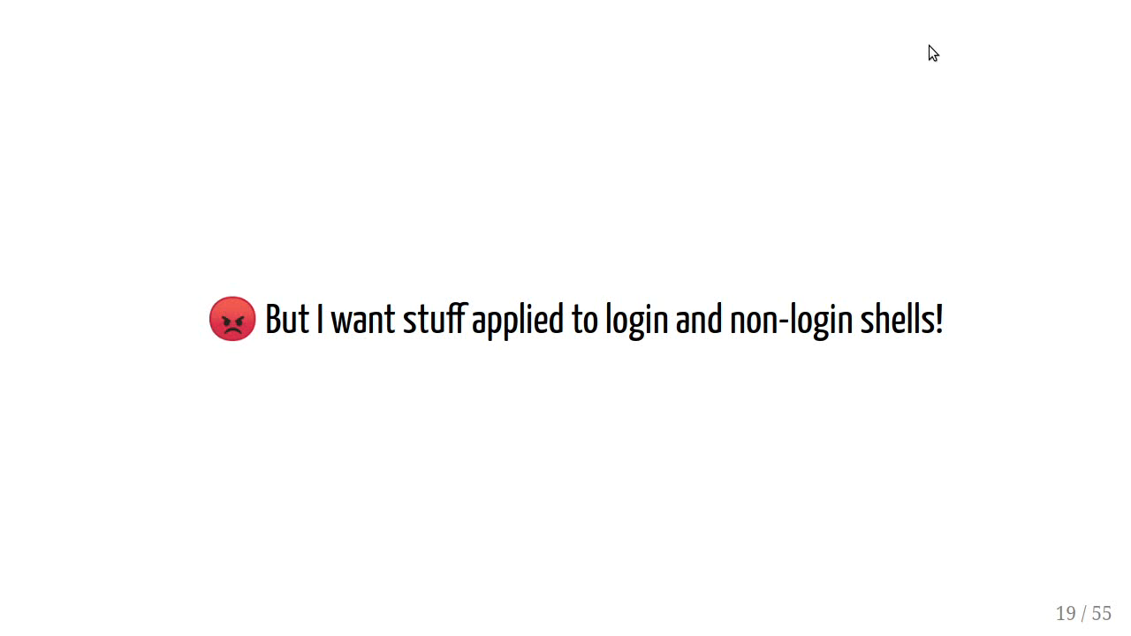
# Step: Advance to the Prompt Escape Sequences slide with the username and hostname prompt example
pyautogui.press('Right')
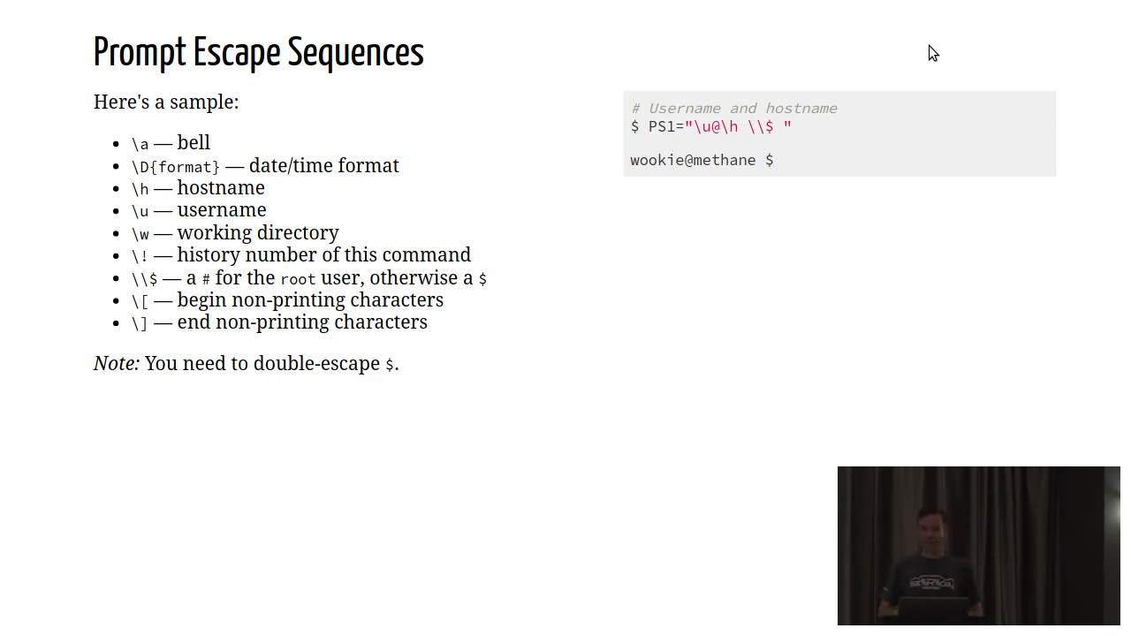
# Step: Reveal the date-and-time PS1 example, then continue to the 'But there's something missing…' slide
pyautogui.press('Right')
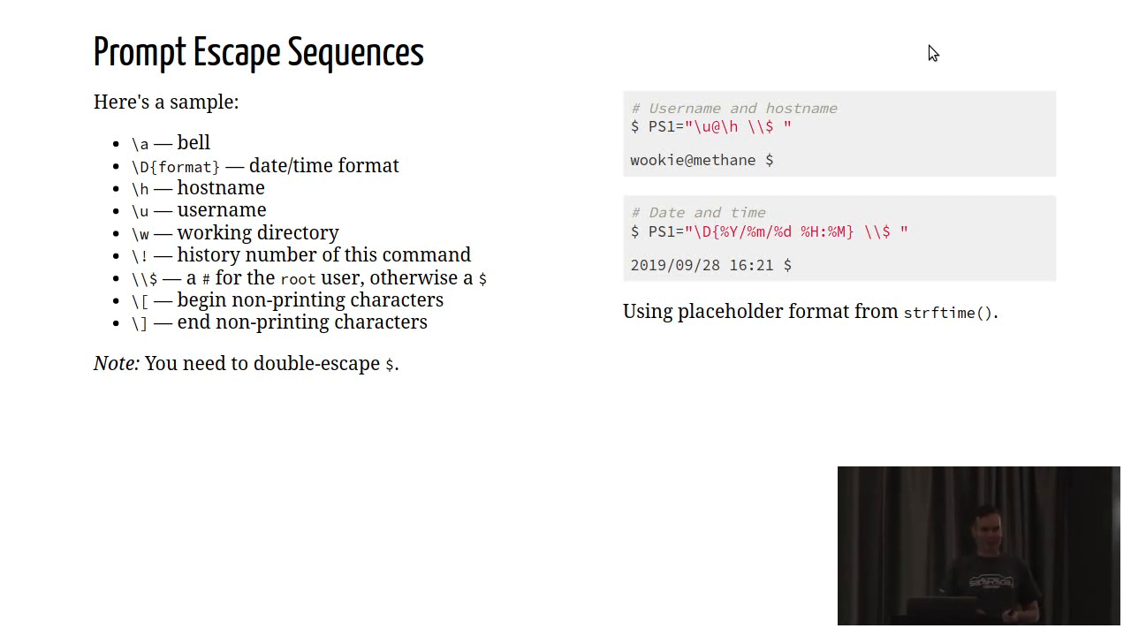
pyautogui.press('Right')
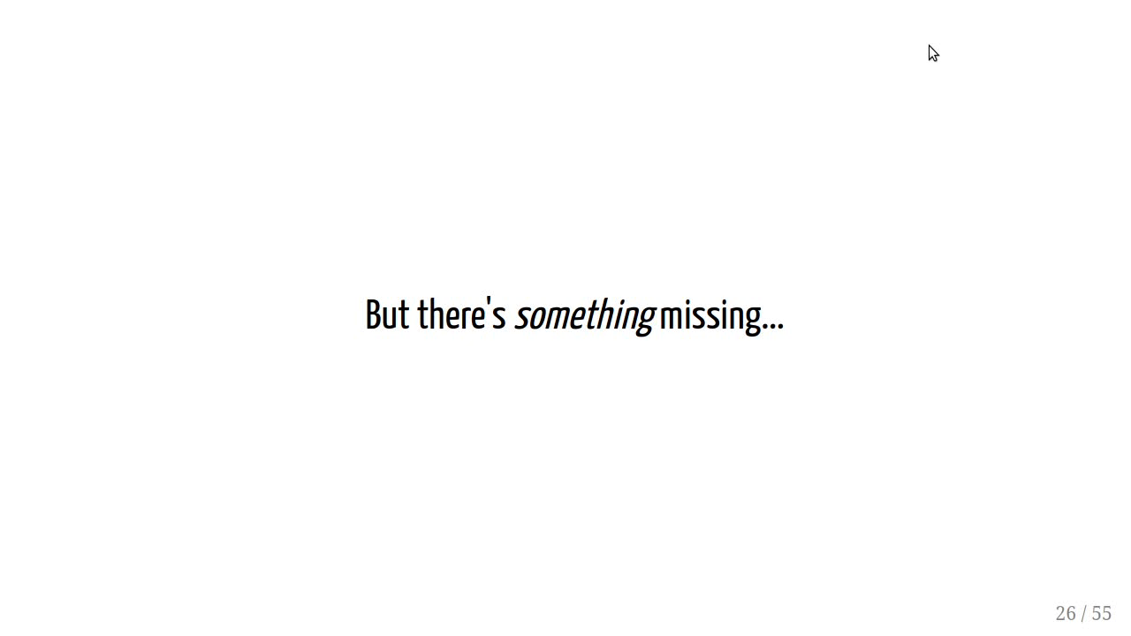
# Step: Advance to slide 27, the rainbow unicorn picture endorsed by a 3-year-old
pyautogui.press('Right')
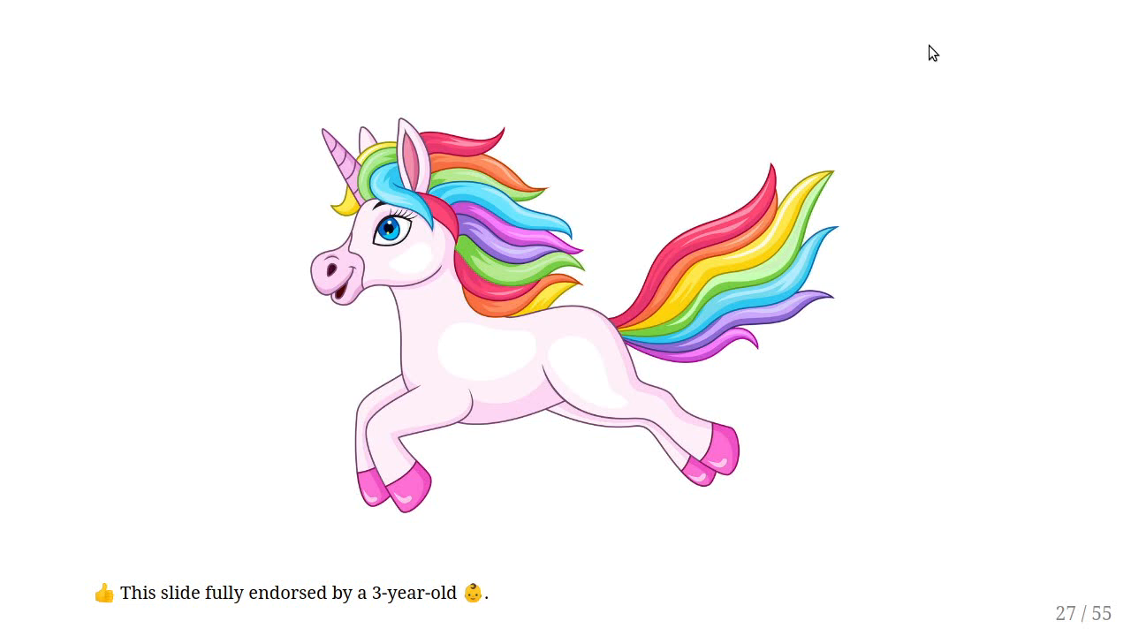
pyautogui.press('Right')
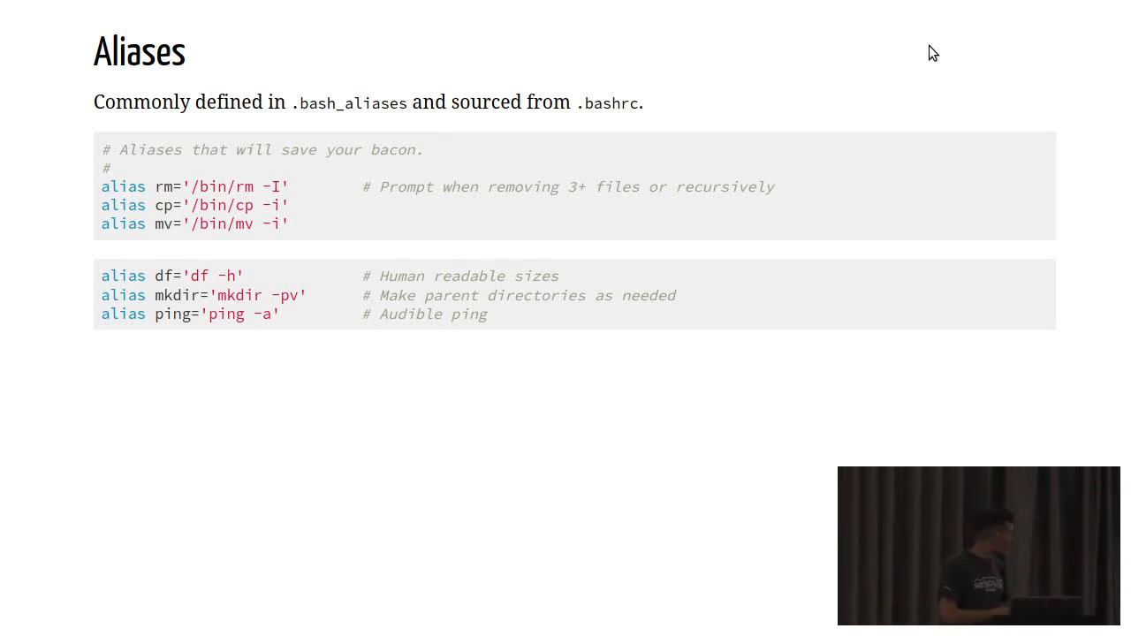
pyautogui.press('Right')
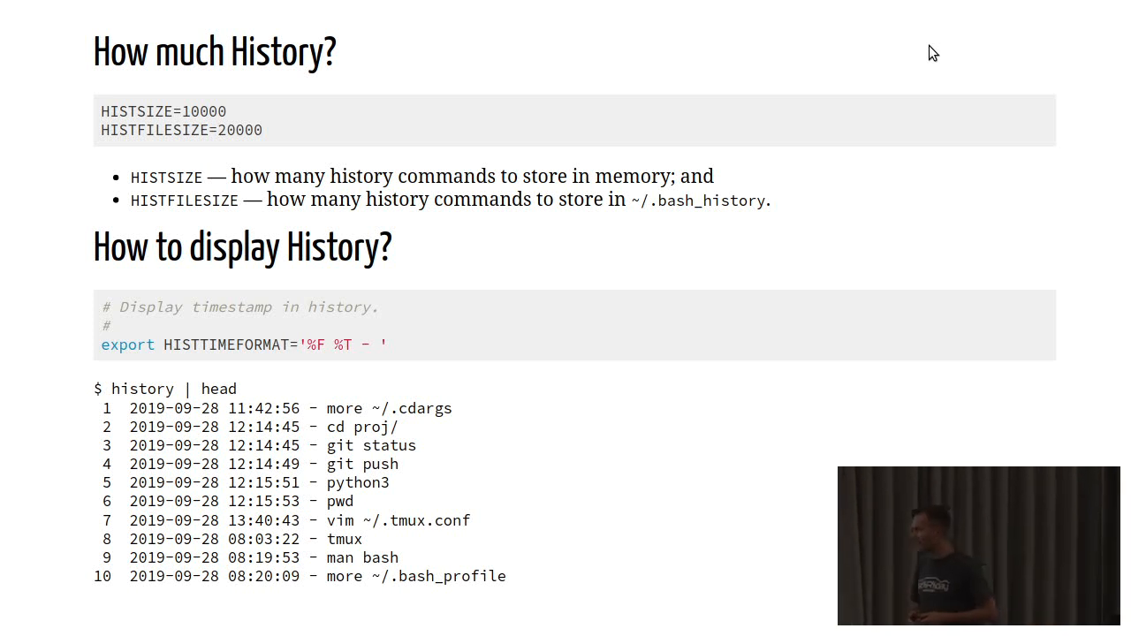
# Step: Advance past the history slide to the one on putting a running job into the background
pyautogui.press('Right')
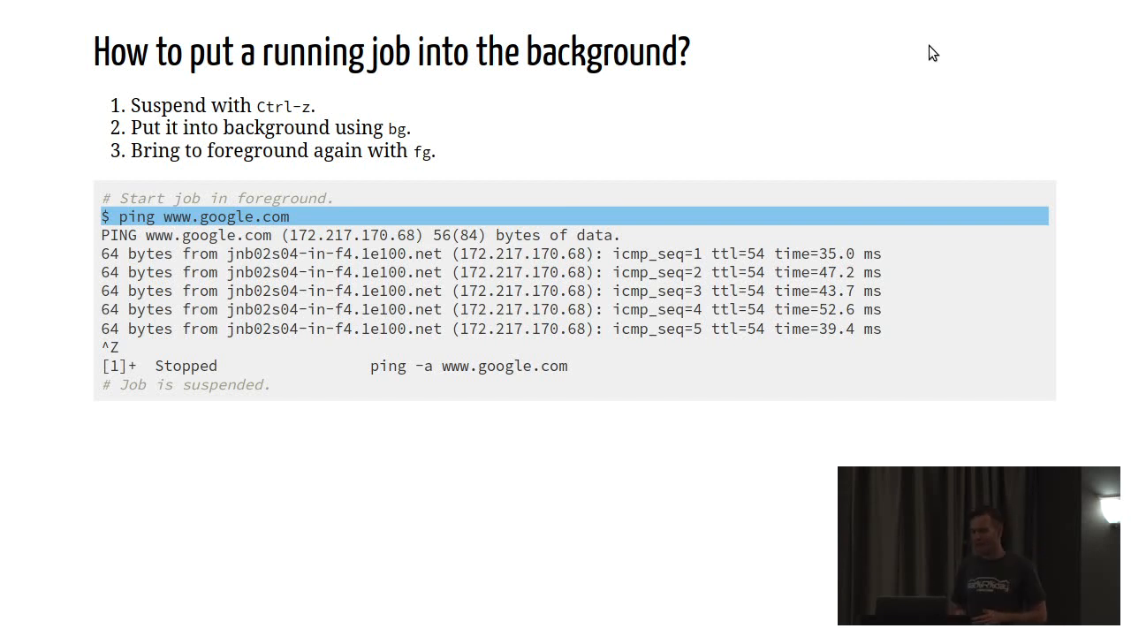
# Step: Reveal the fg bring-to-foreground example, then advance to the nohup slide
pyautogui.press('Right')
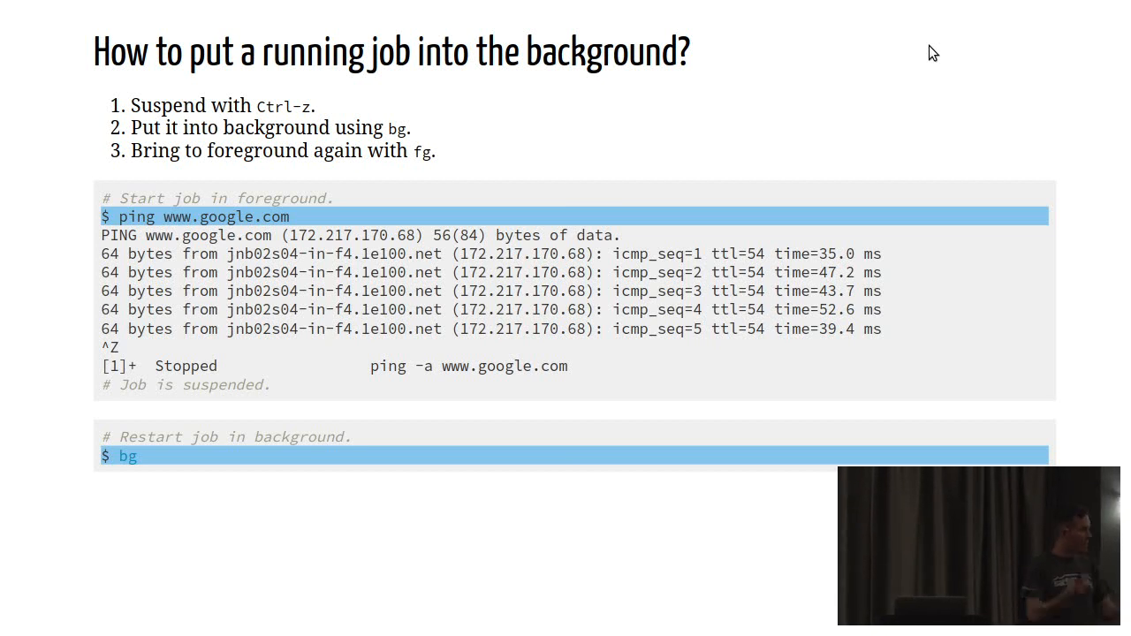
pyautogui.press('Right')
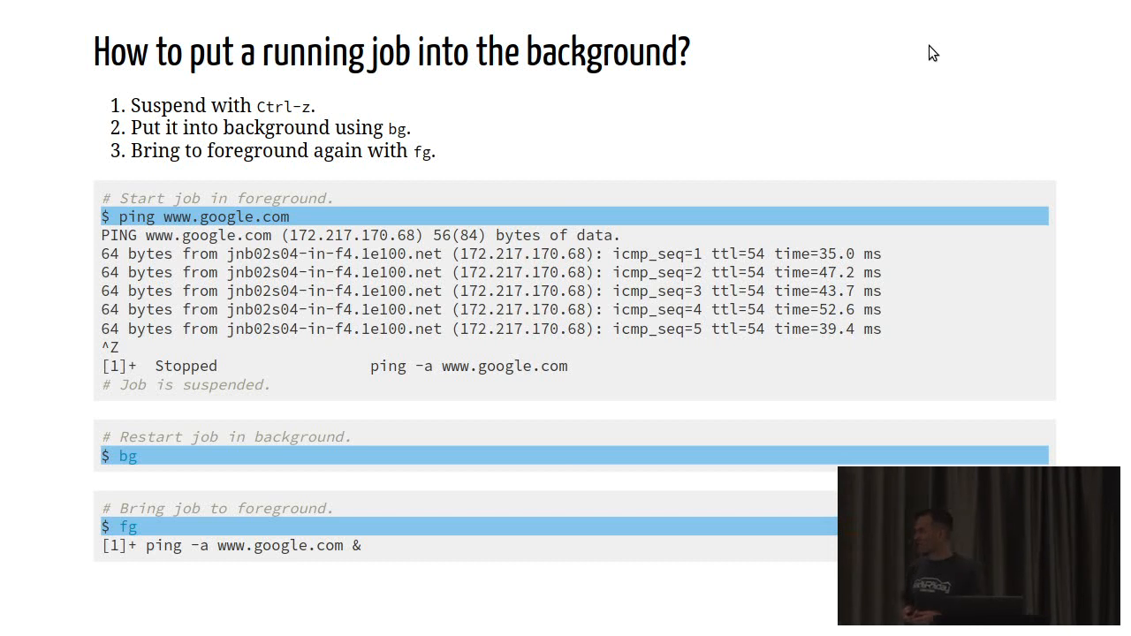
pyautogui.press('Right')
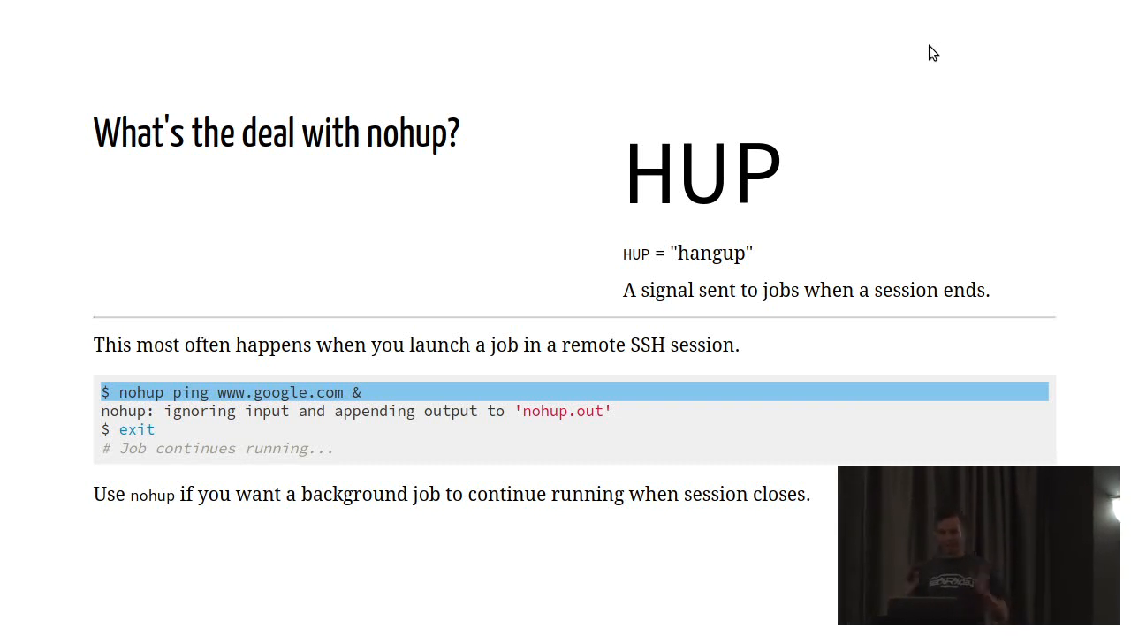
# Step: Advance from the nohup slide to the su slide on becoming root
pyautogui.press('Right')
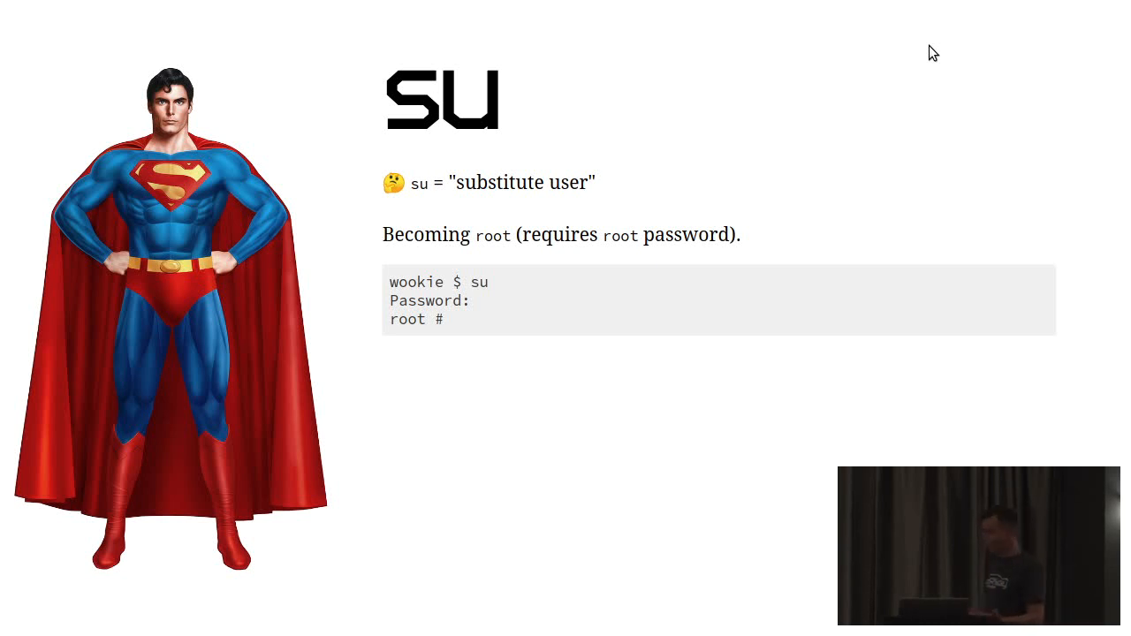
# Step: Advance from the su slide to the sudo slide
pyautogui.press('Right')
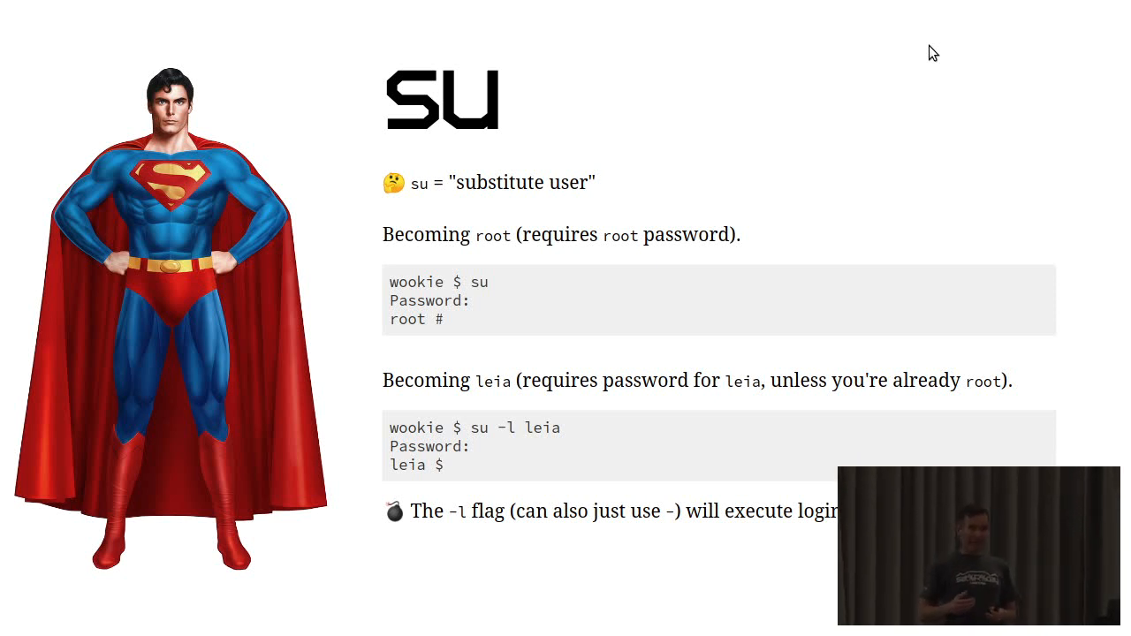
pyautogui.press('Right')
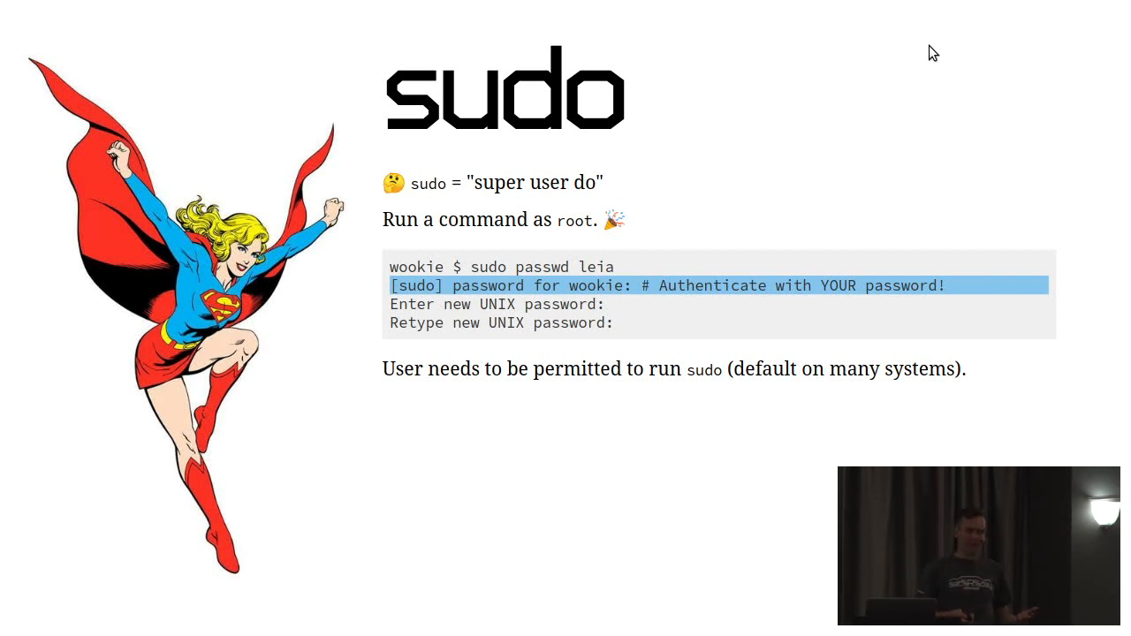
# Step: Reveal the Spider-Man responsibility quote and the sudo rm -rf / warning
pyautogui.press('Right')
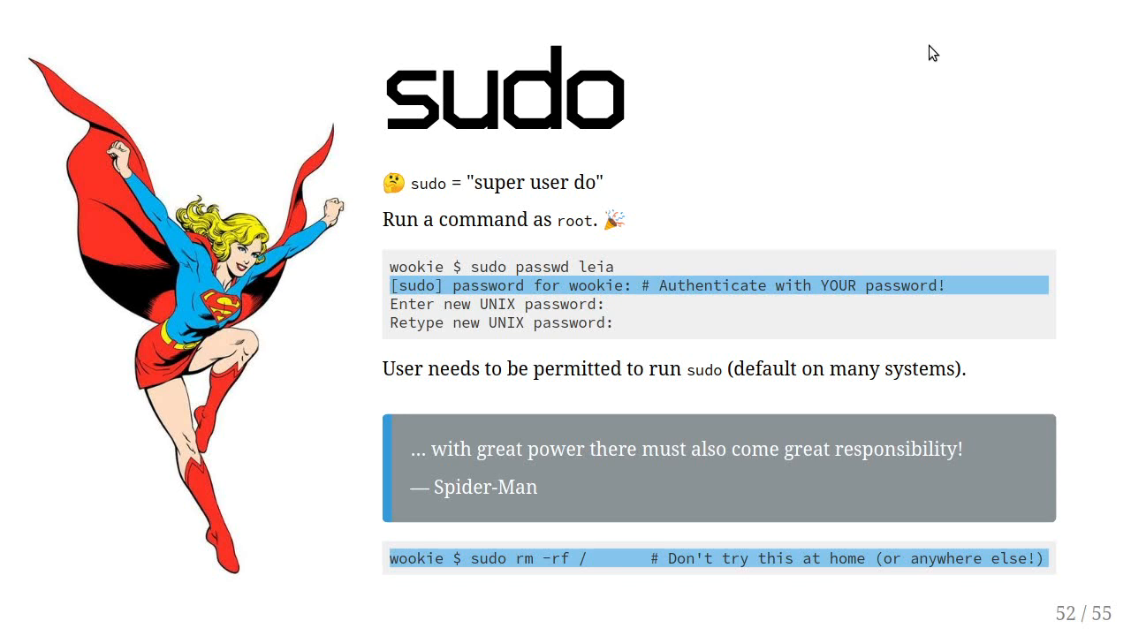
# Step: Advance to slide 53, 'Become root without the root password?' with its su example
pyautogui.press('Right')
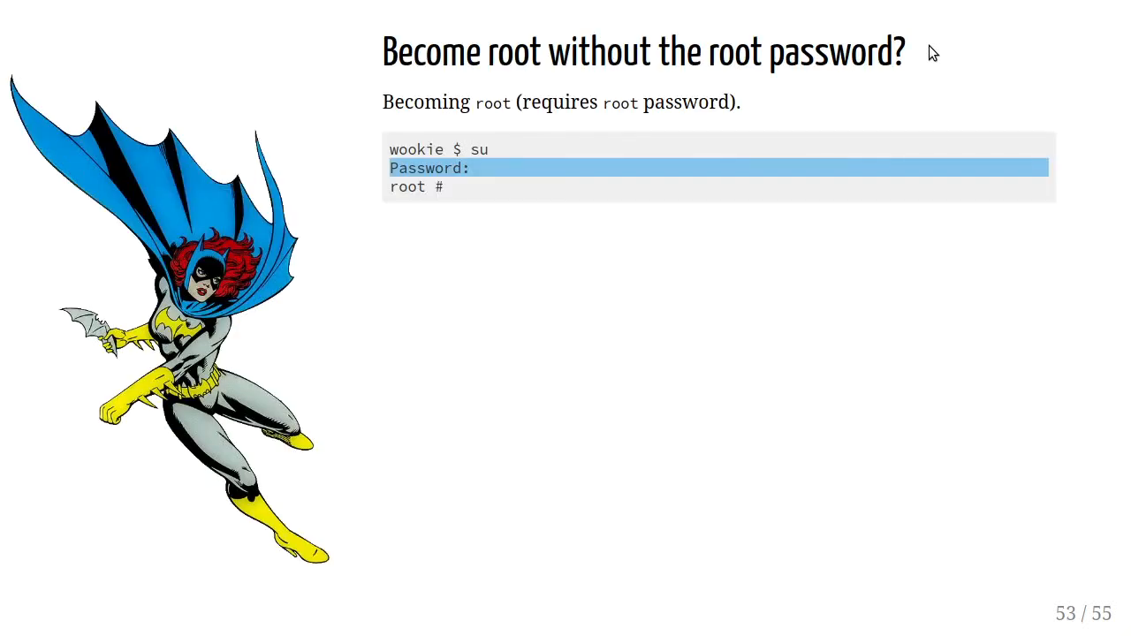